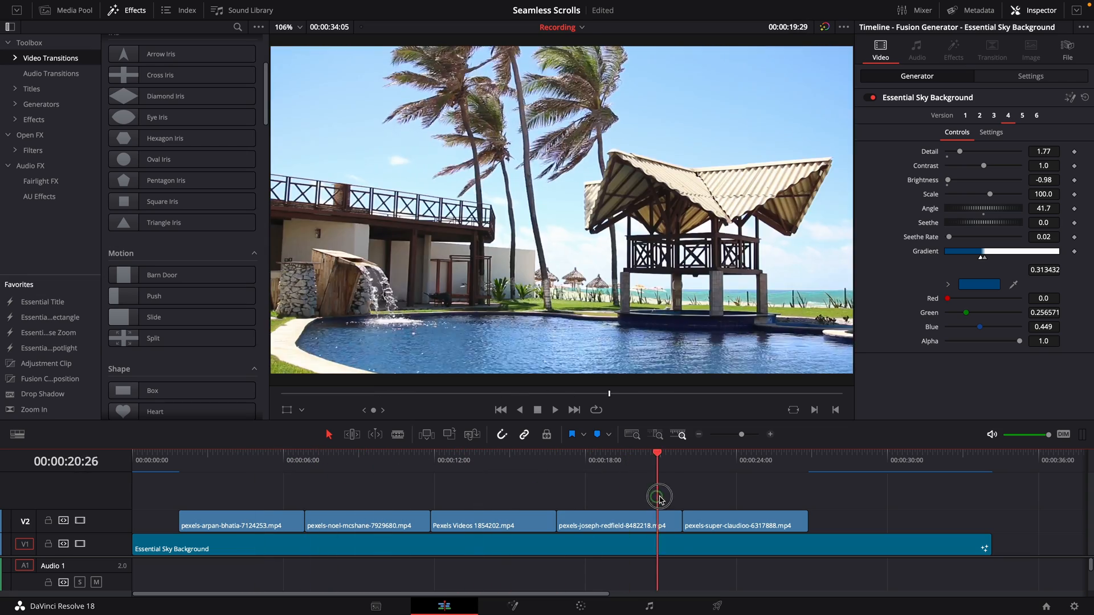
Step: Add a Push transition at the start of the first beach clip, set to Start on Edit
{"action": "left_click", "coordinate": [614, 522]}
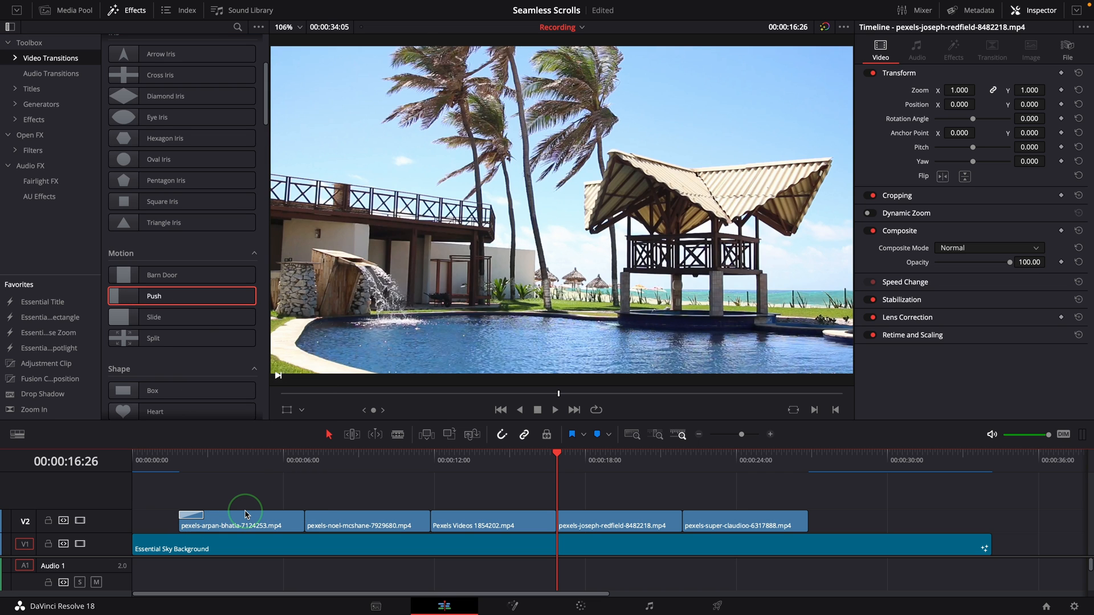
{"action": "left_click_drag", "start_coordinate": [181, 296], "coordinate": [293, 510]}
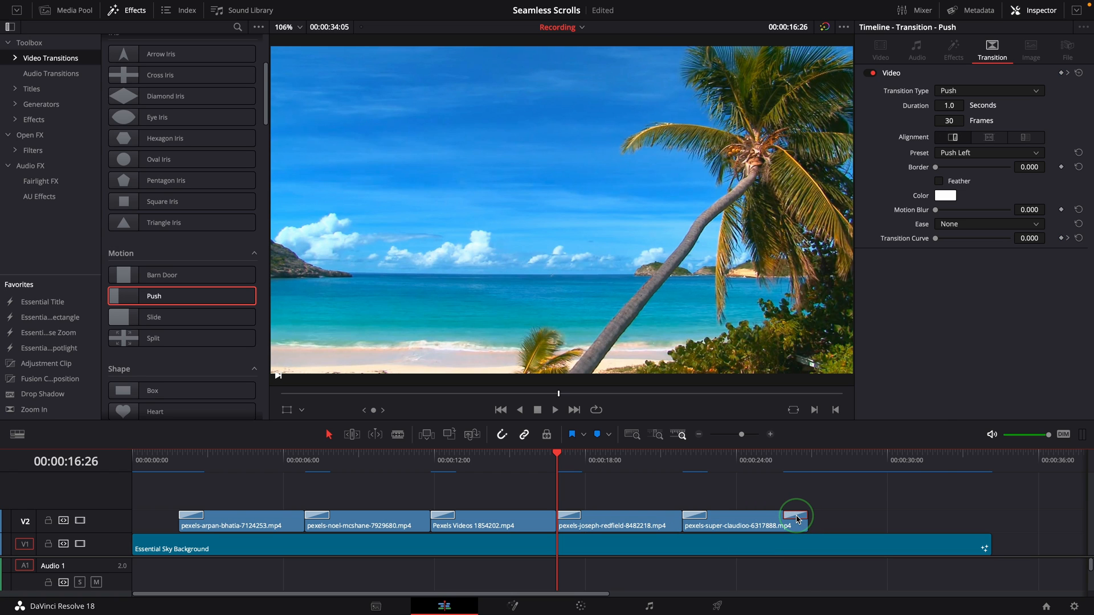
{"action": "right_click", "coordinate": [796, 517]}
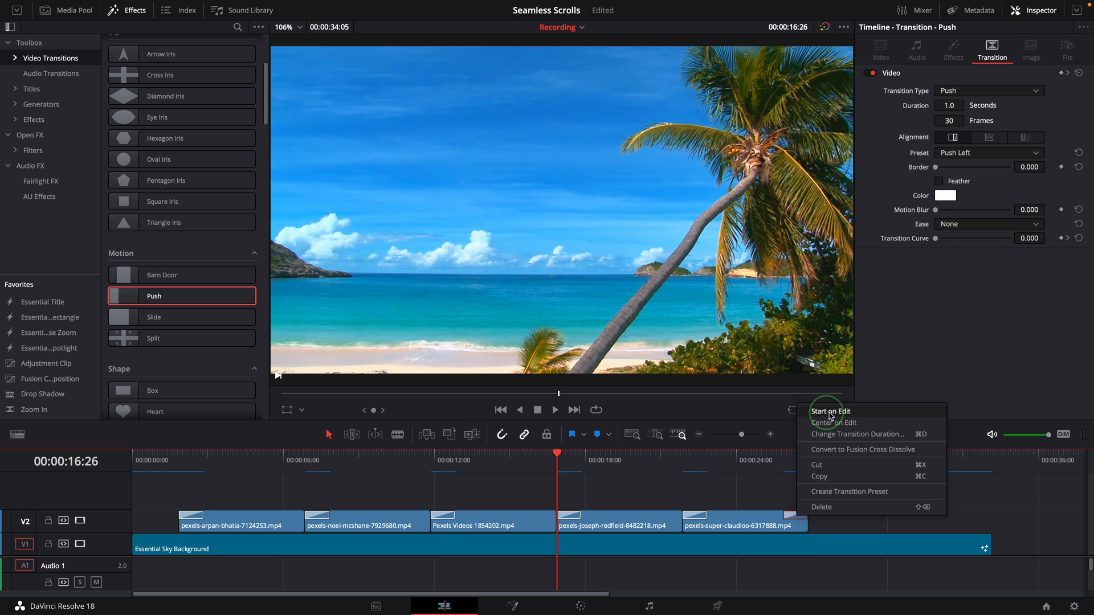
{"action": "left_click", "coordinate": [832, 411]}
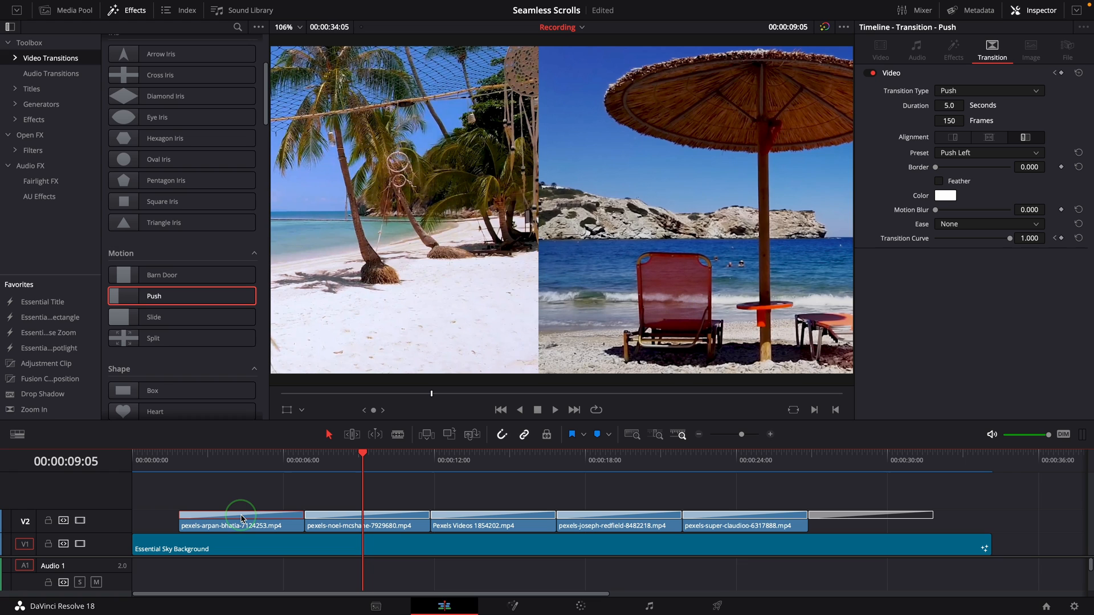
{"action": "mouse_move", "coordinate": [339, 516]}
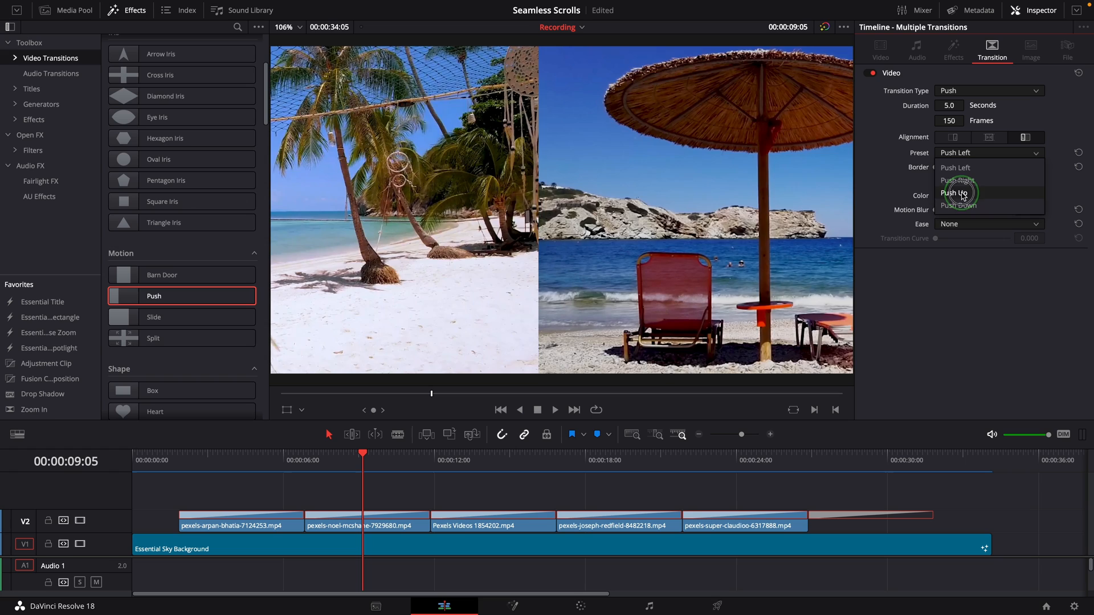
Step: Change the transition preset from Push Left to Push Up
{"action": "left_click", "coordinate": [956, 192]}
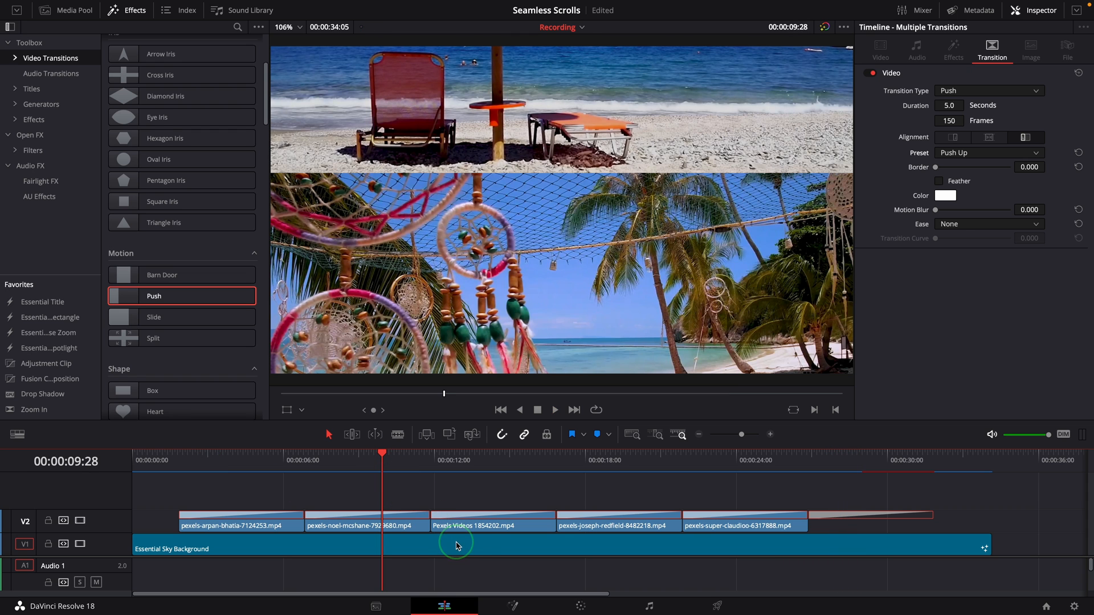
{"action": "mouse_move", "coordinate": [212, 505]}
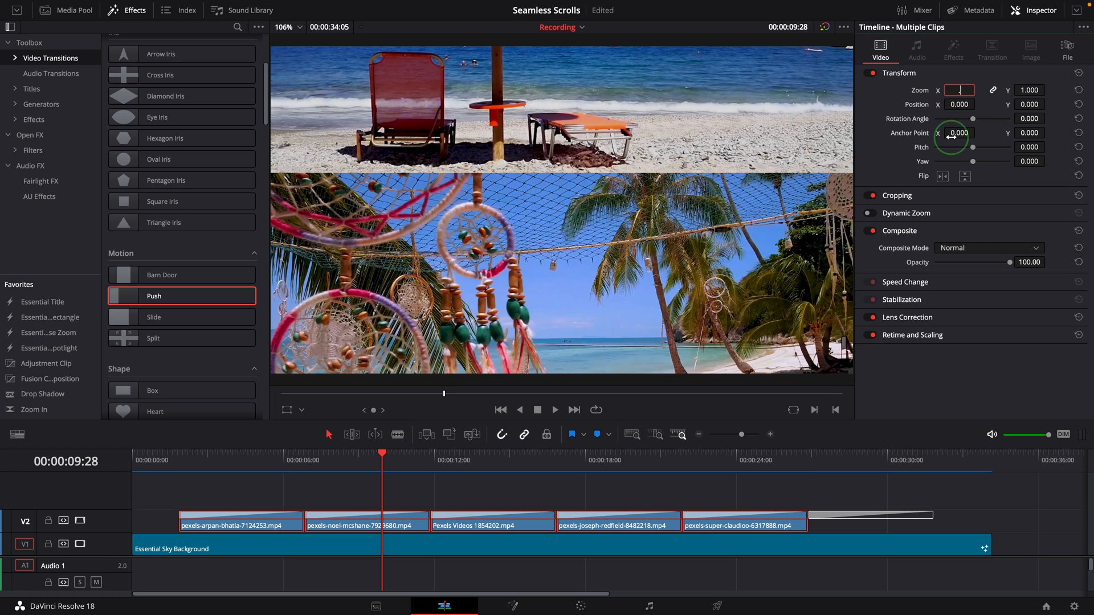
Step: Set the clips' Zoom to 0.800 and preview the shrunken shots over blue
{"action": "type", "text": "0.800"}
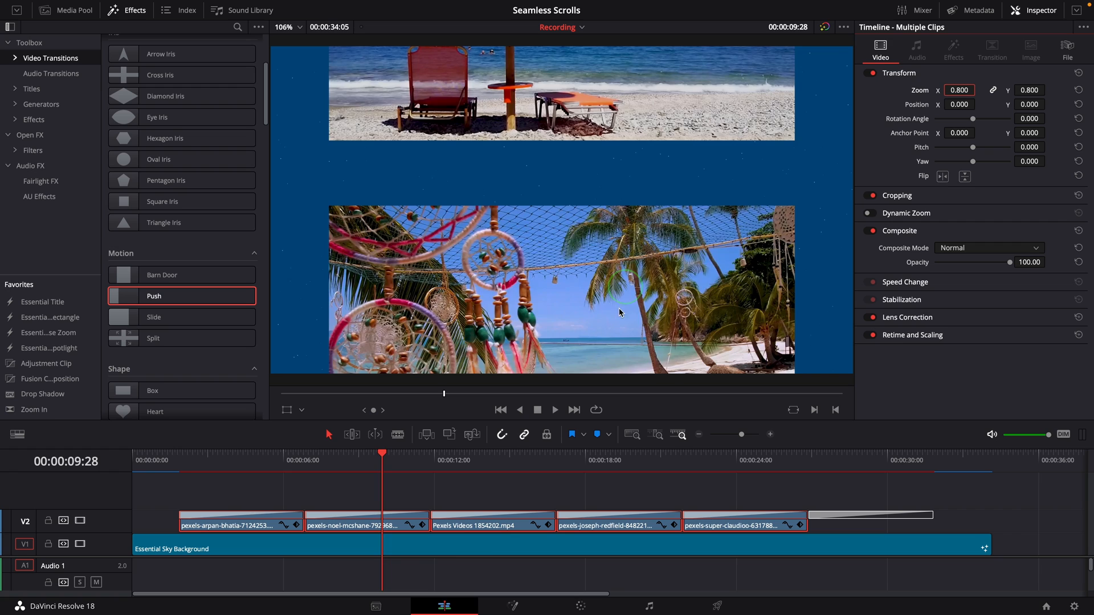
{"action": "left_click", "coordinate": [362, 467]}
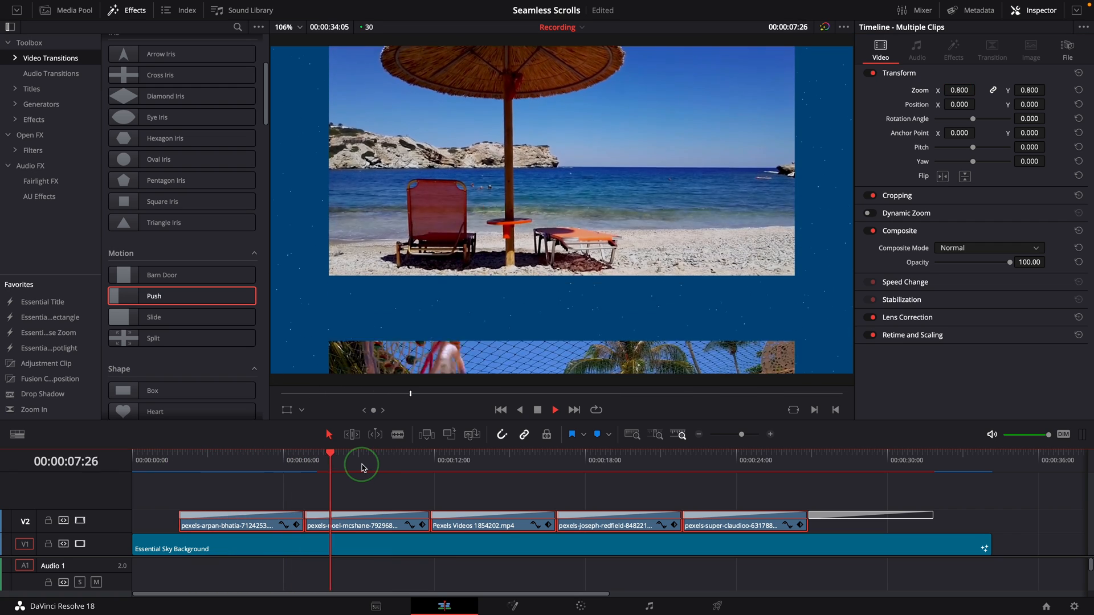
{"action": "left_click", "coordinate": [478, 462]}
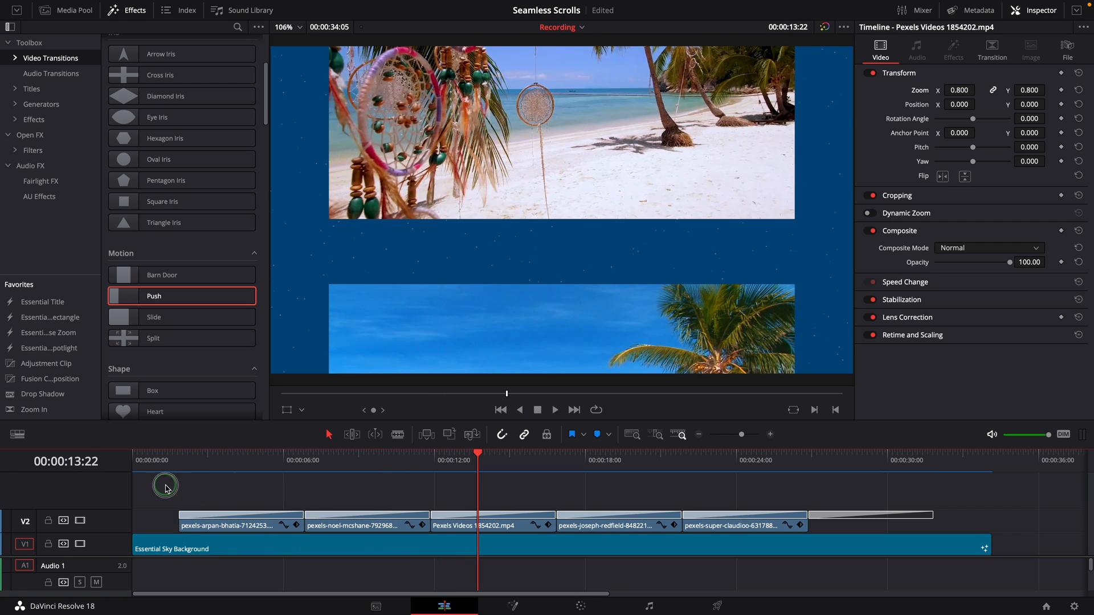
Step: Select all five beach clips and choose New Compound Clip
{"action": "left_click", "coordinate": [877, 530]}
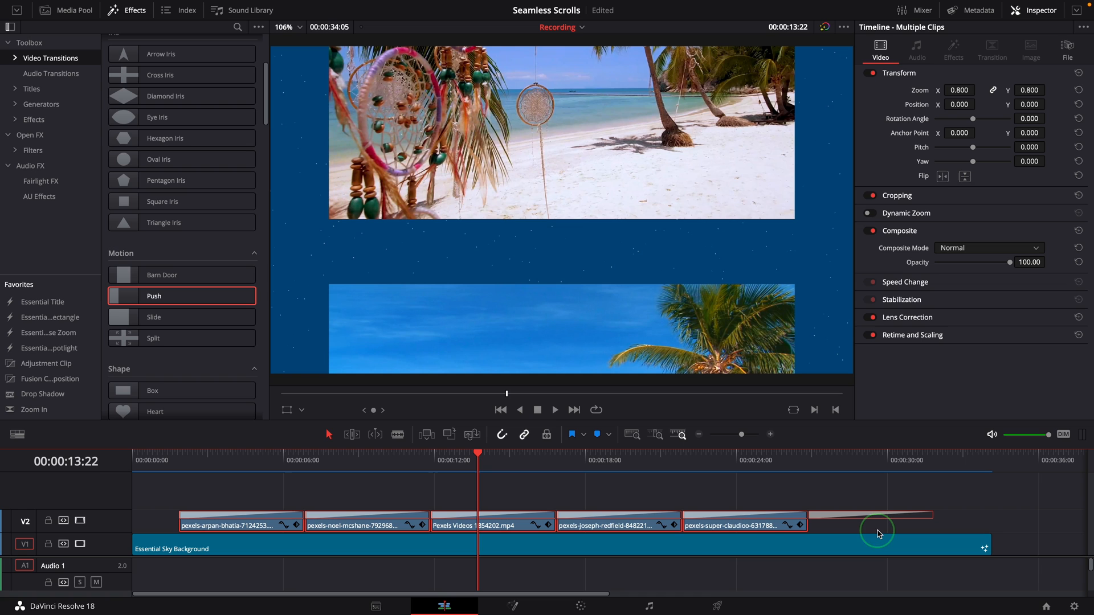
{"action": "right_click", "coordinate": [877, 531]}
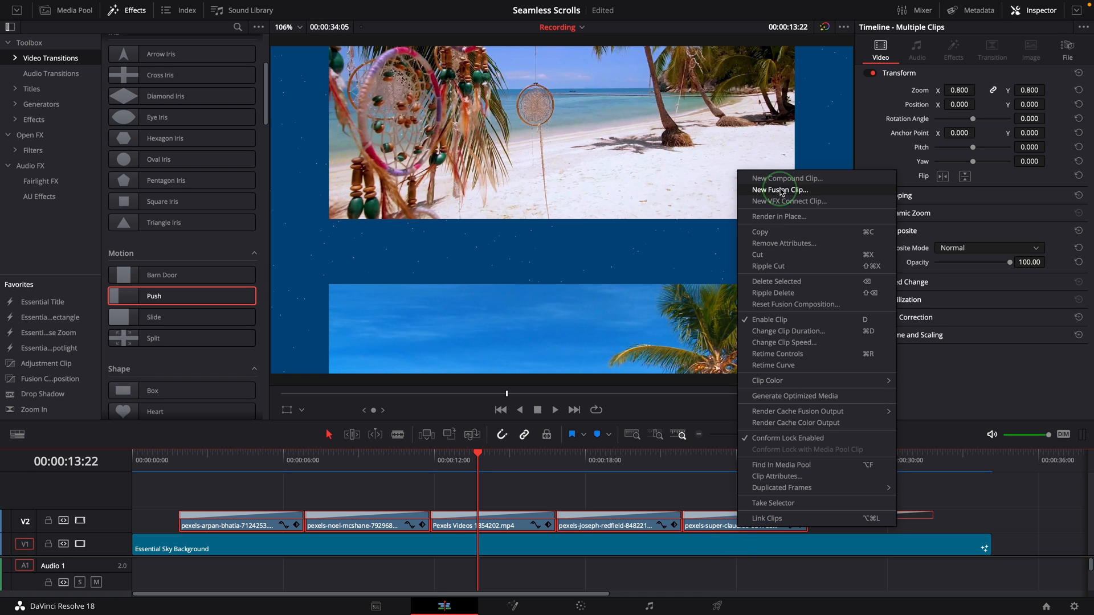
{"action": "left_click", "coordinate": [782, 178]}
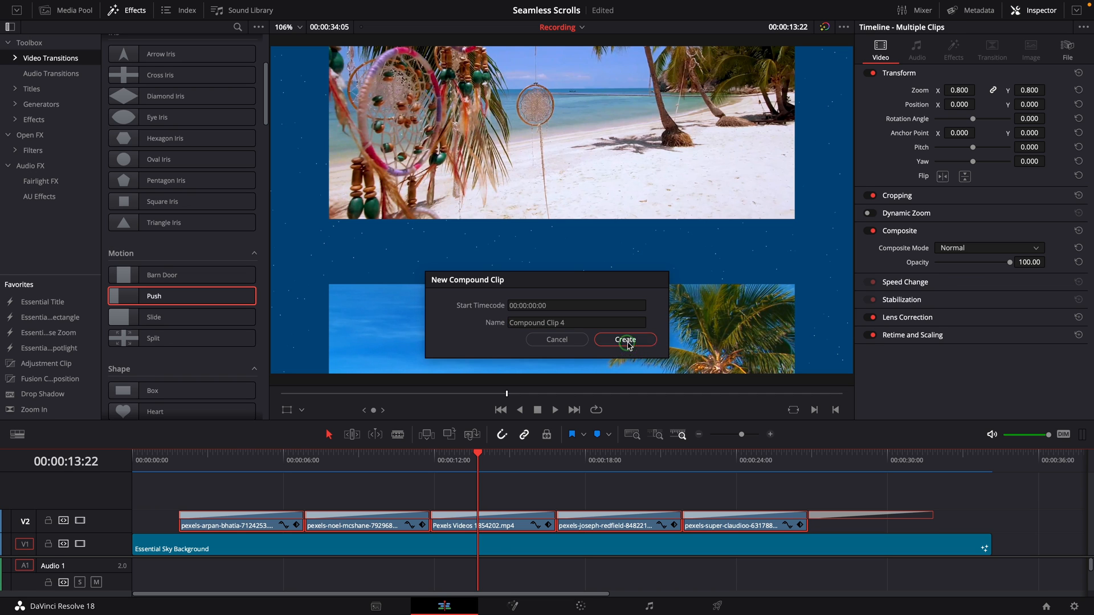
Step: Create Compound Clip 4 and tilt its Pitch back to about 0.561 in 3D space
{"action": "left_click", "coordinate": [625, 339]}
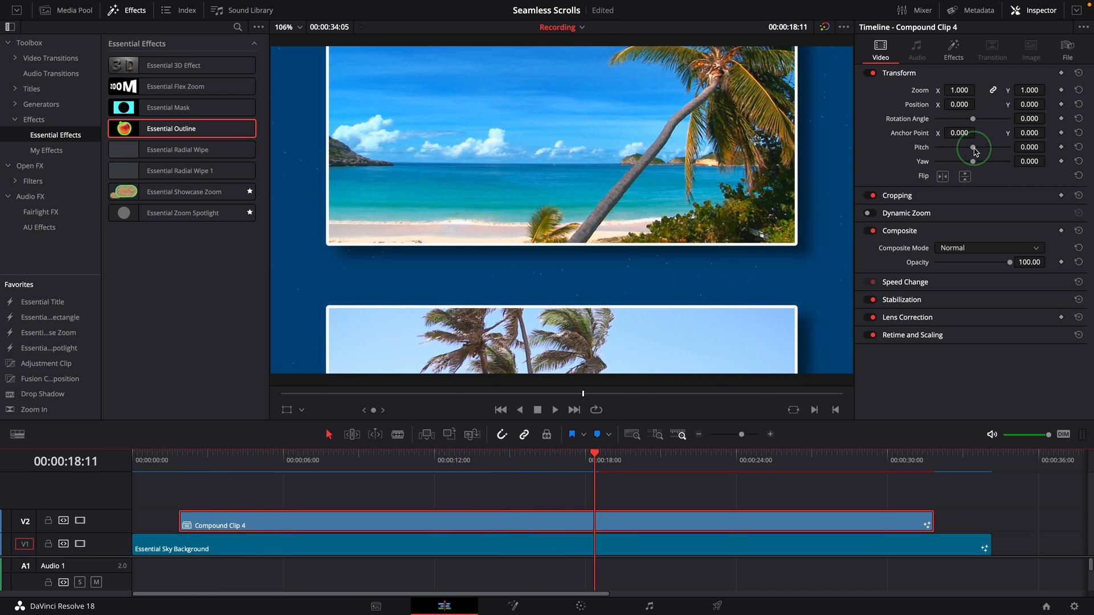
{"action": "left_click_drag", "start_coordinate": [974, 152], "coordinate": [983, 152]}
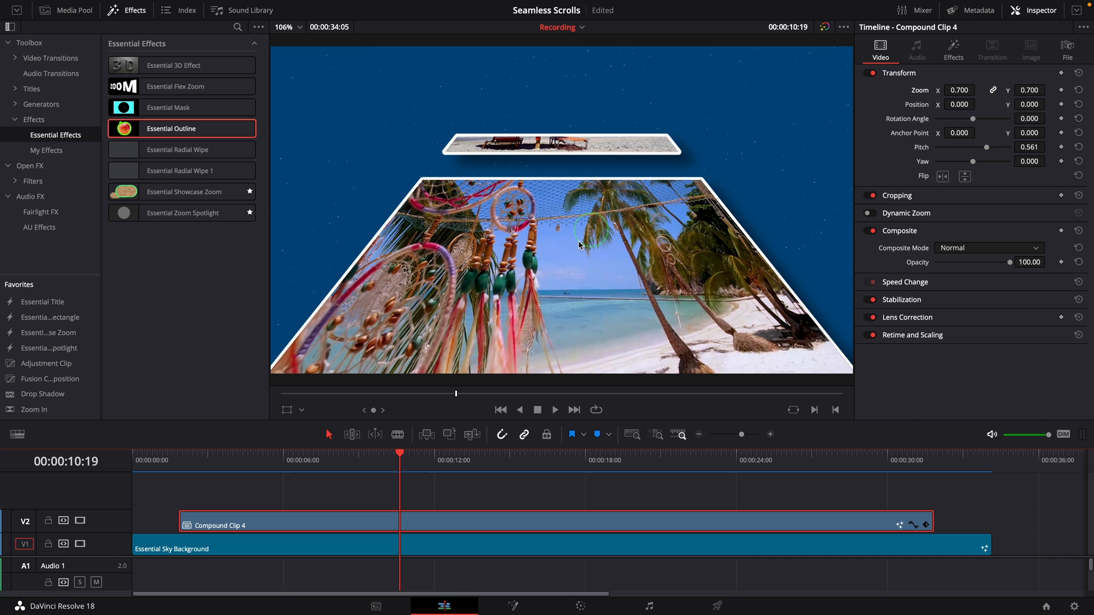
{"action": "left_click", "coordinate": [955, 49]}
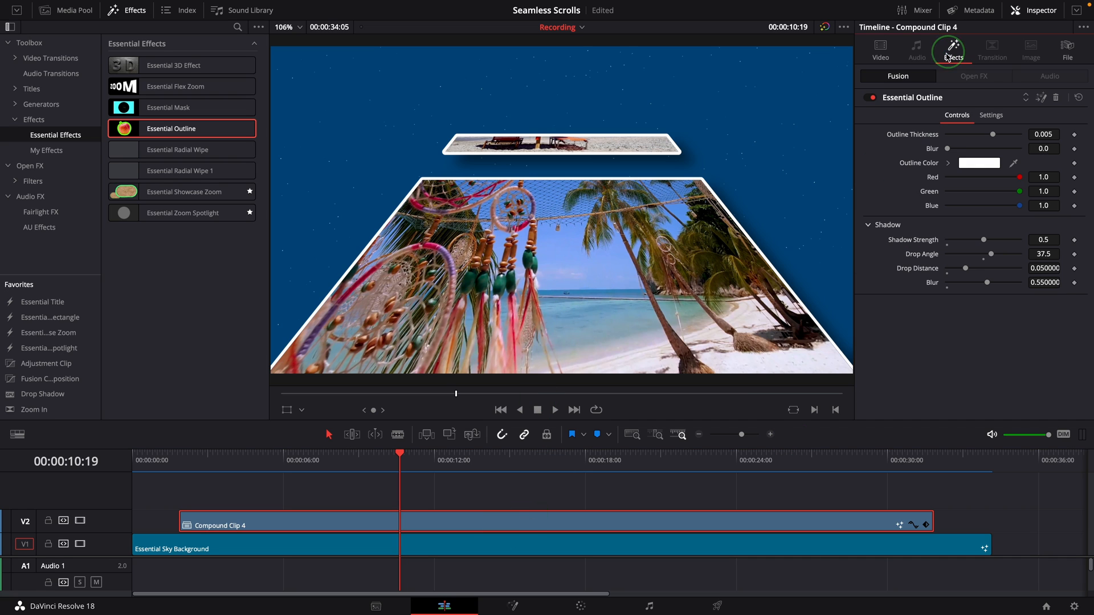
{"action": "mouse_move", "coordinate": [1055, 98]}
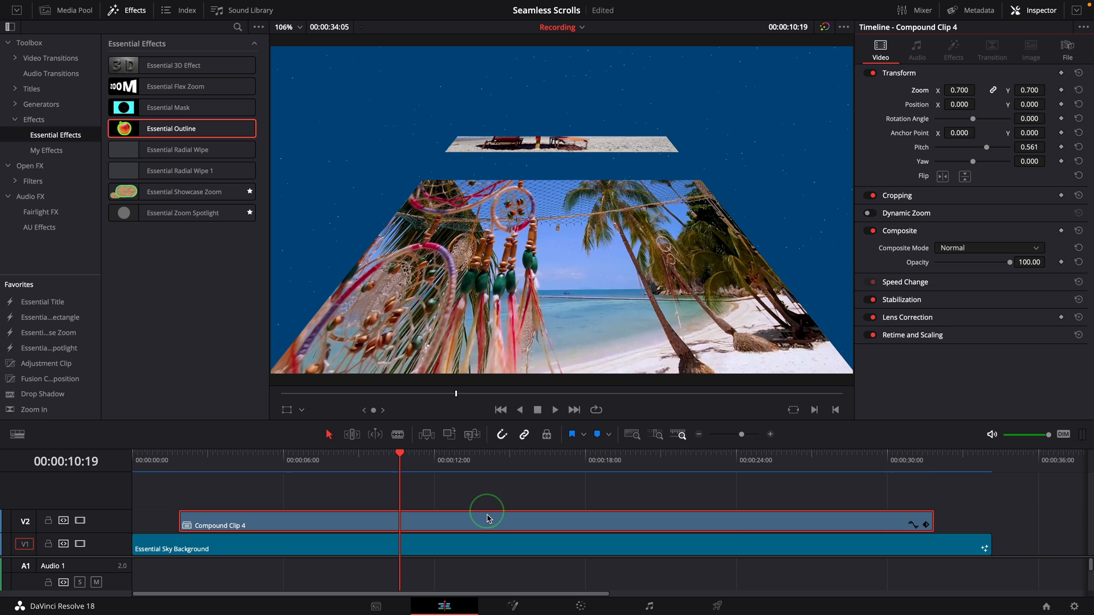
Step: Open the compound clip in its own timeline and copy the outlined first beach clip
{"action": "right_click", "coordinate": [487, 518]}
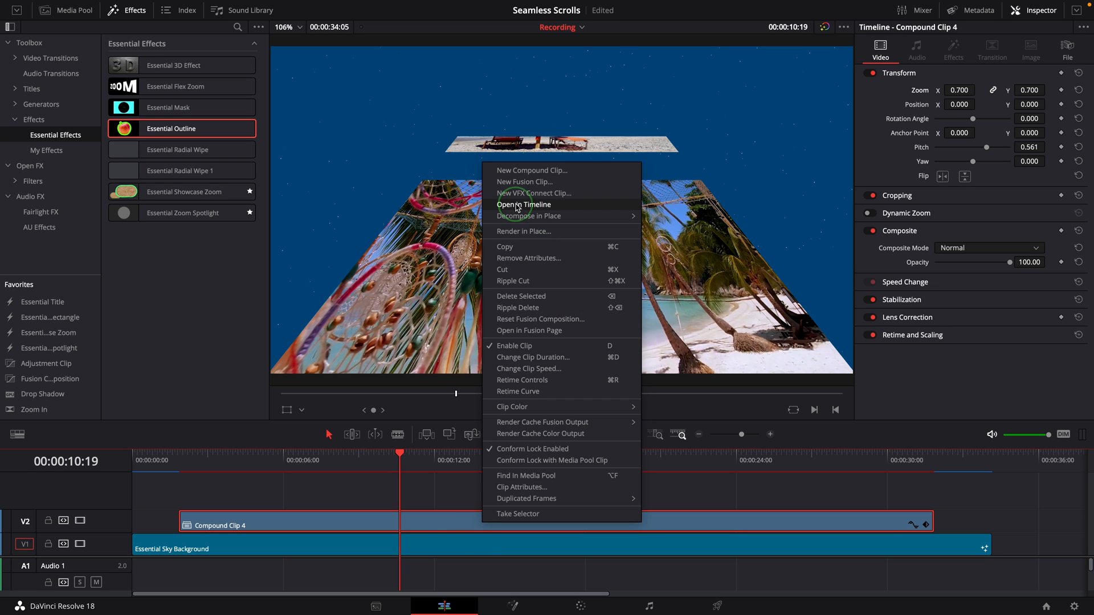
{"action": "left_click", "coordinate": [524, 205]}
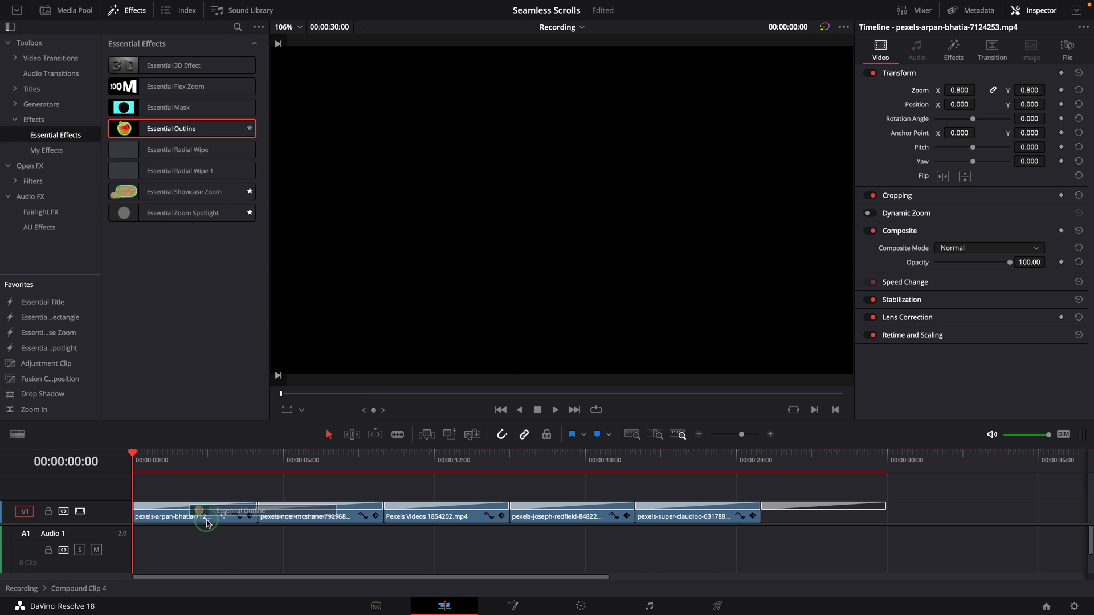
{"action": "left_click", "coordinate": [300, 460]}
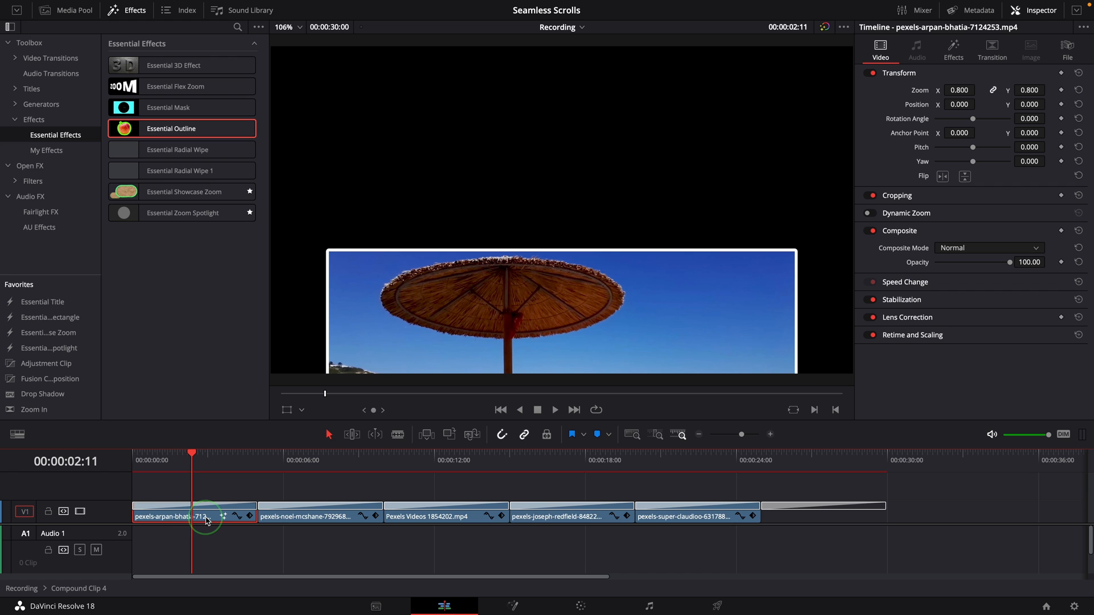
{"action": "right_click", "coordinate": [203, 518]}
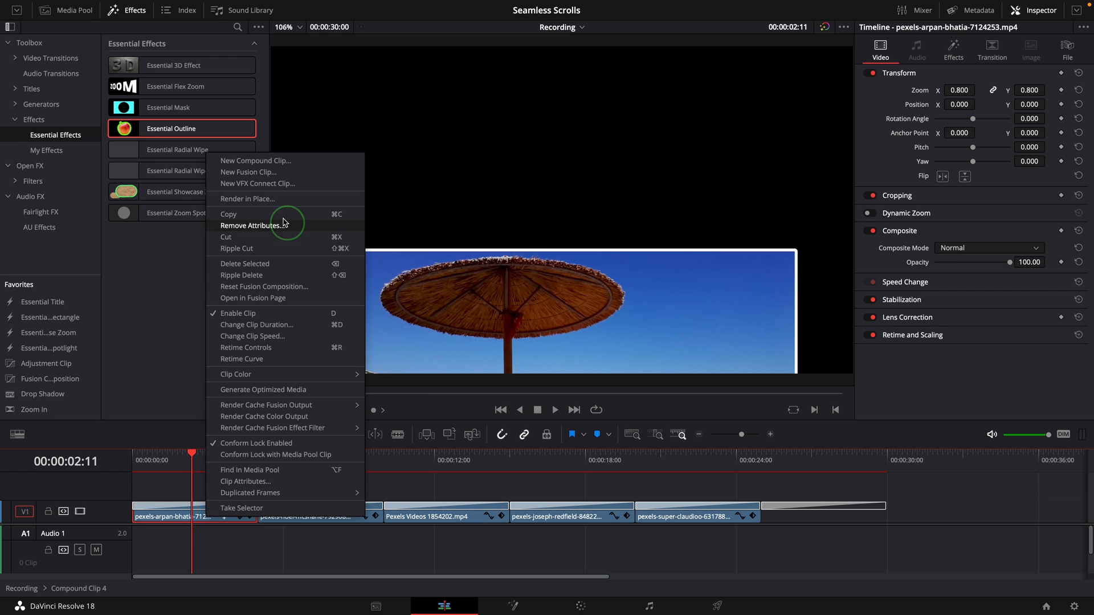
{"action": "left_click", "coordinate": [250, 225]}
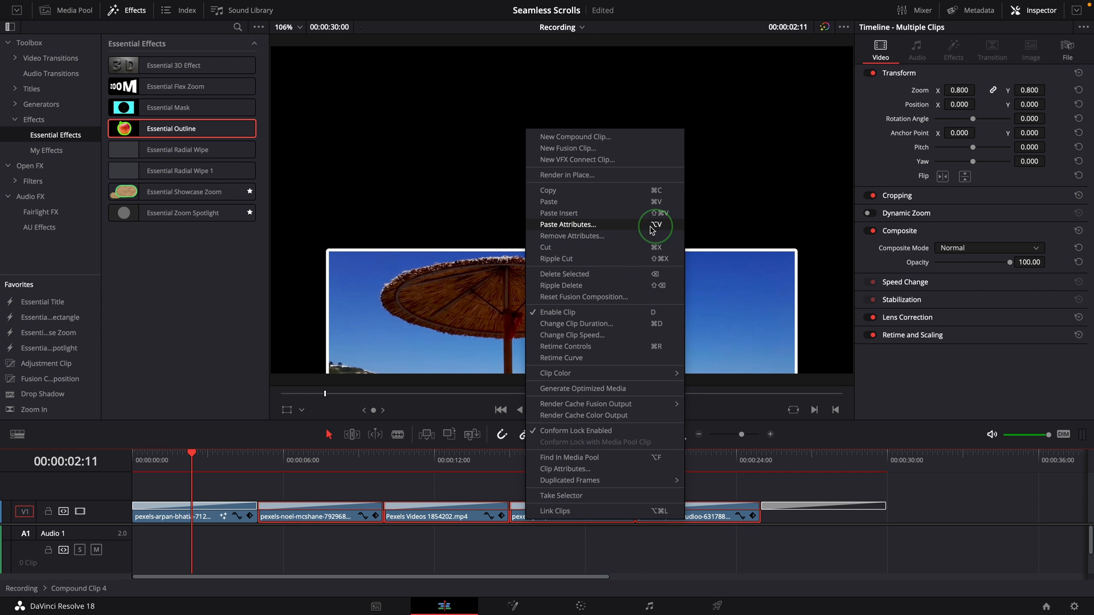
Step: Paste Attributes with Fusion Effects onto the other four clips to outline them
{"action": "left_click", "coordinate": [568, 225]}
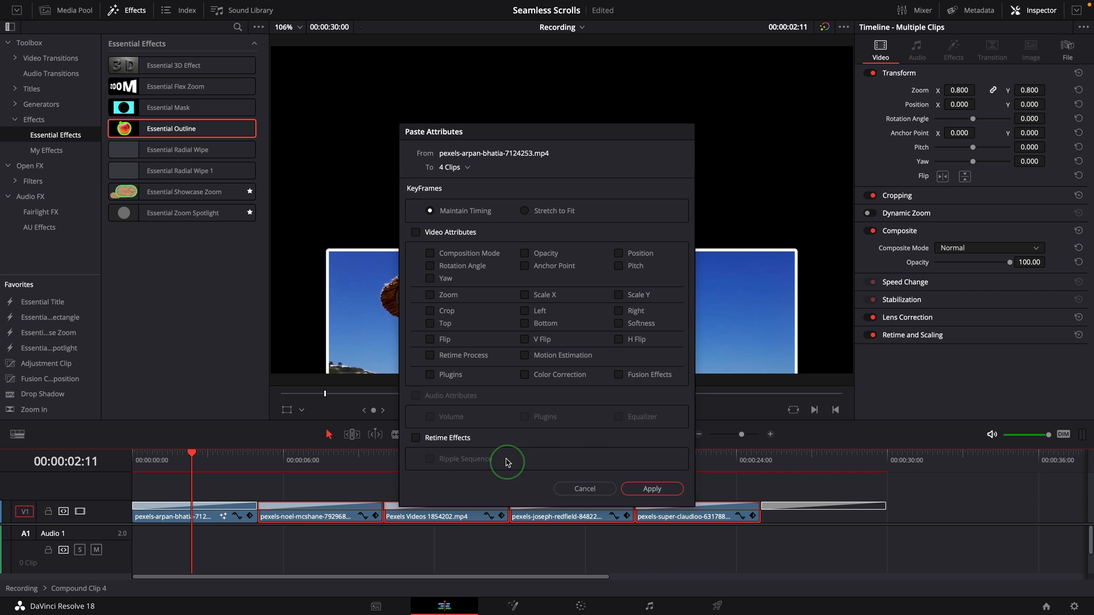
{"action": "left_click", "coordinate": [617, 373]}
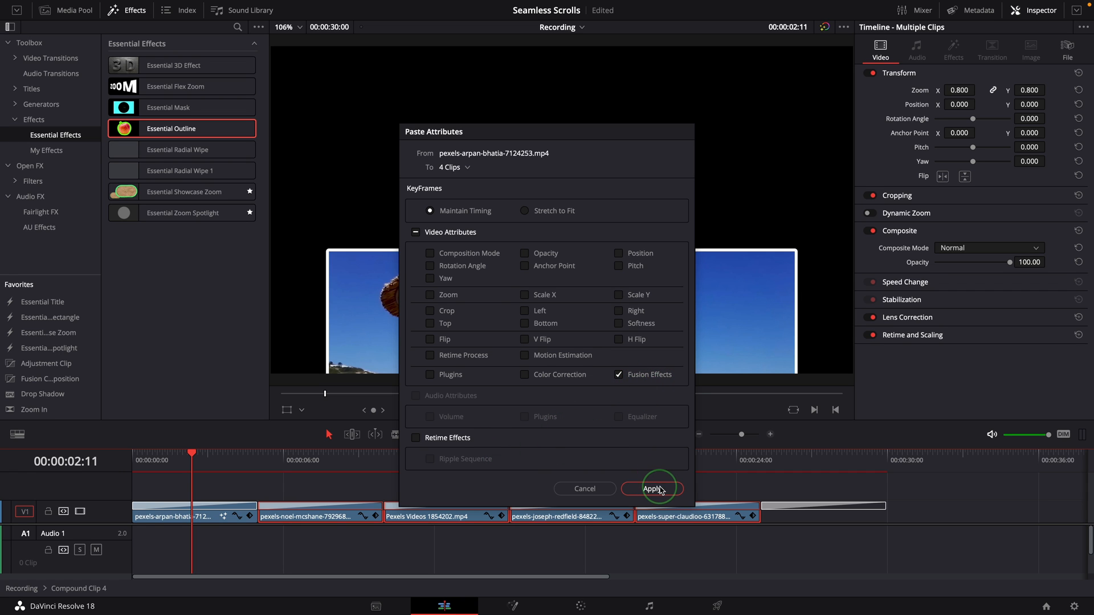
{"action": "left_click", "coordinate": [653, 489]}
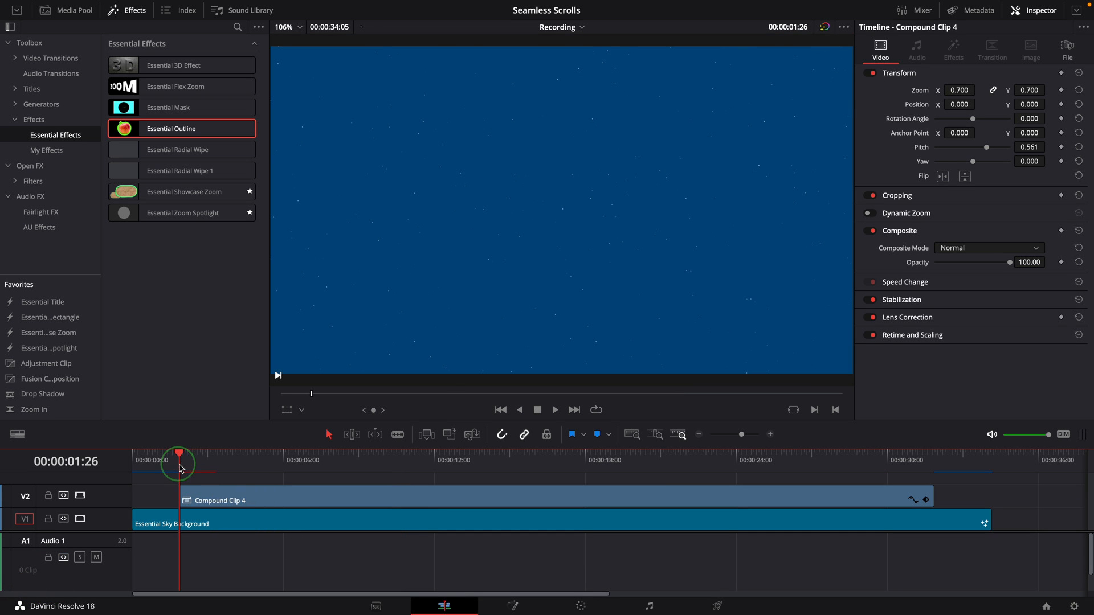
Step: Play the slideshow from the compound clip's start to preview the sideways-angled outlined scroll
{"action": "left_click", "coordinate": [555, 409]}
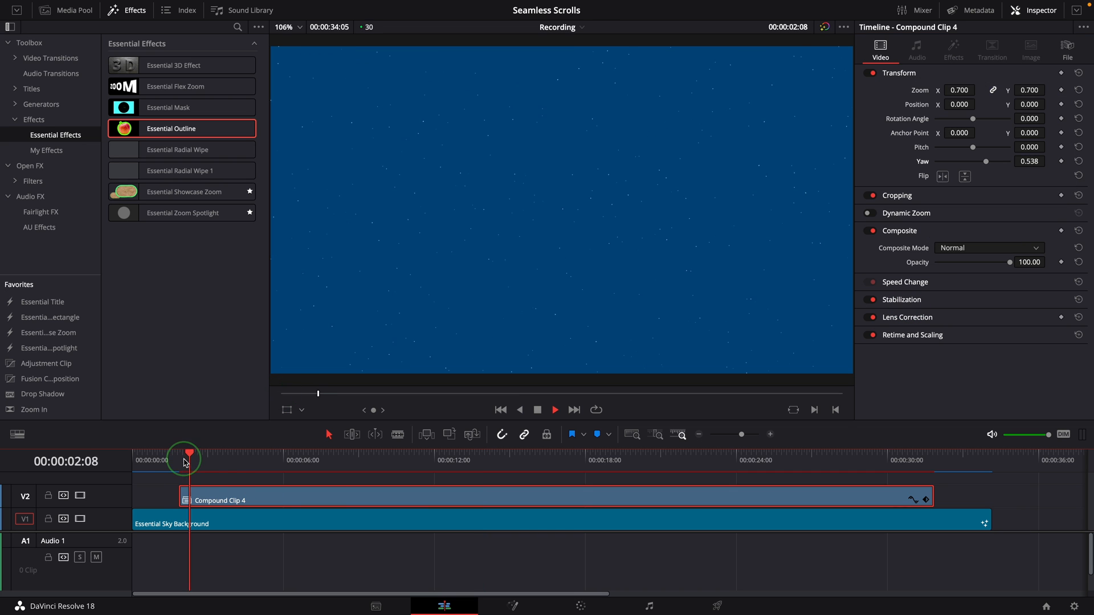
{"action": "left_click", "coordinate": [291, 459]}
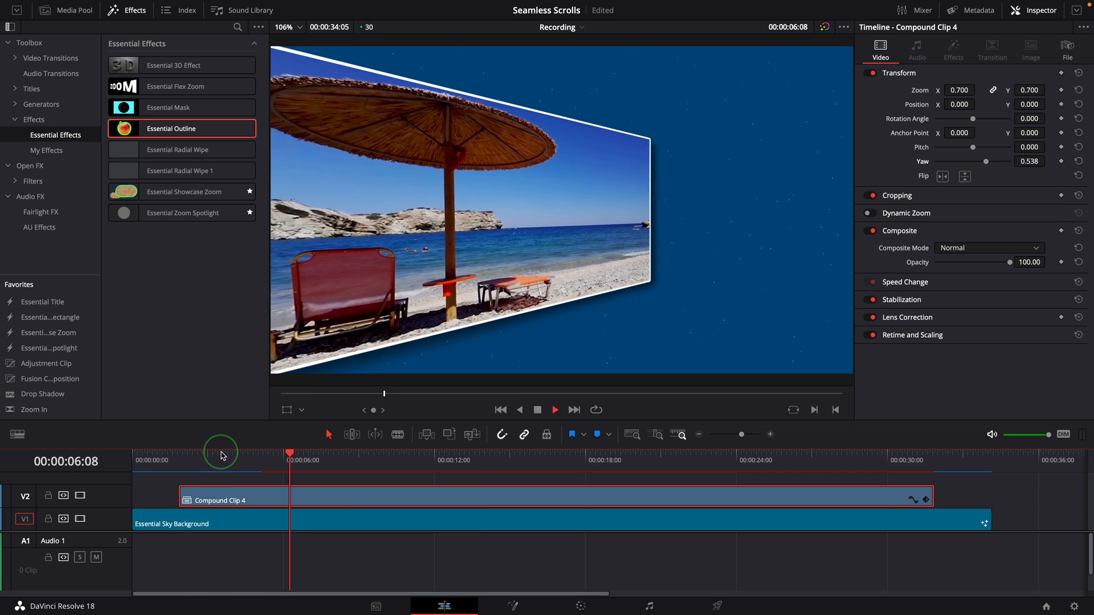